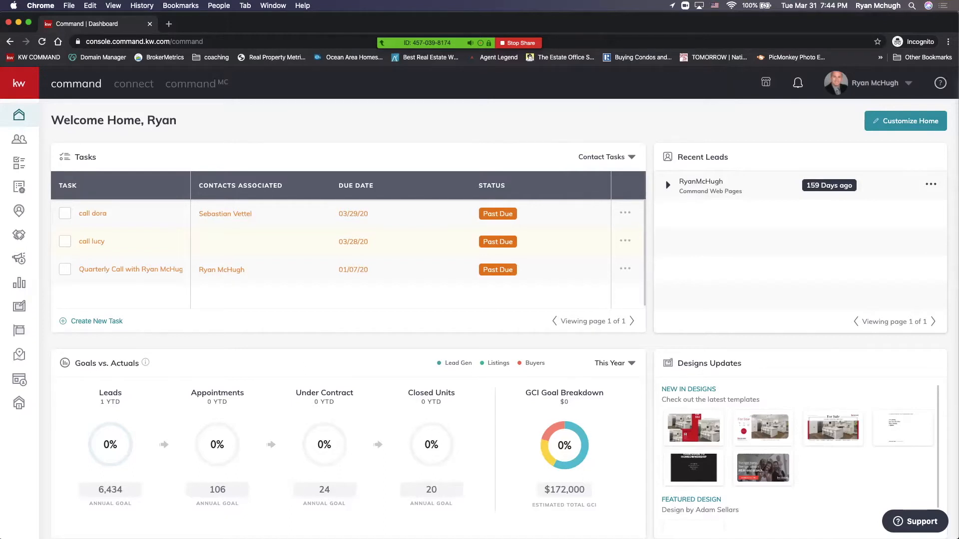
- Go to Settings from the account menu under the profile name
{"action": "left_click", "coordinate": [875, 83]}
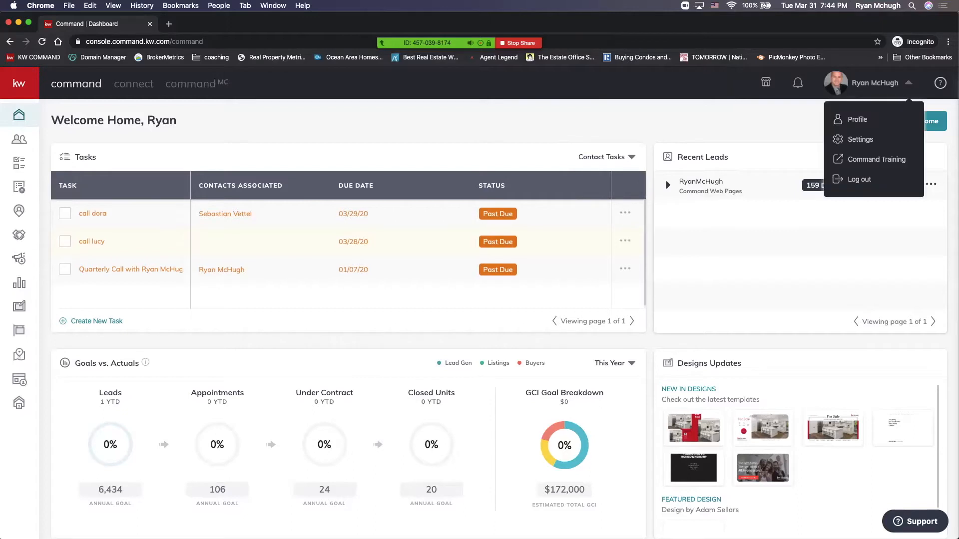
{"action": "left_click", "coordinate": [860, 139]}
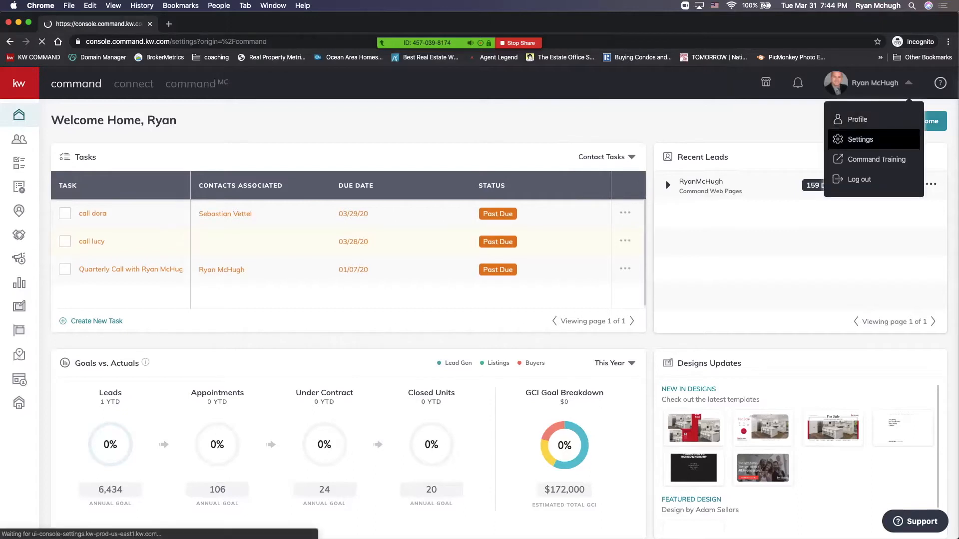
- Reach Custom Tags under Command Settings > Contacts in the left sidebar
{"action": "left_click", "coordinate": [860, 139]}
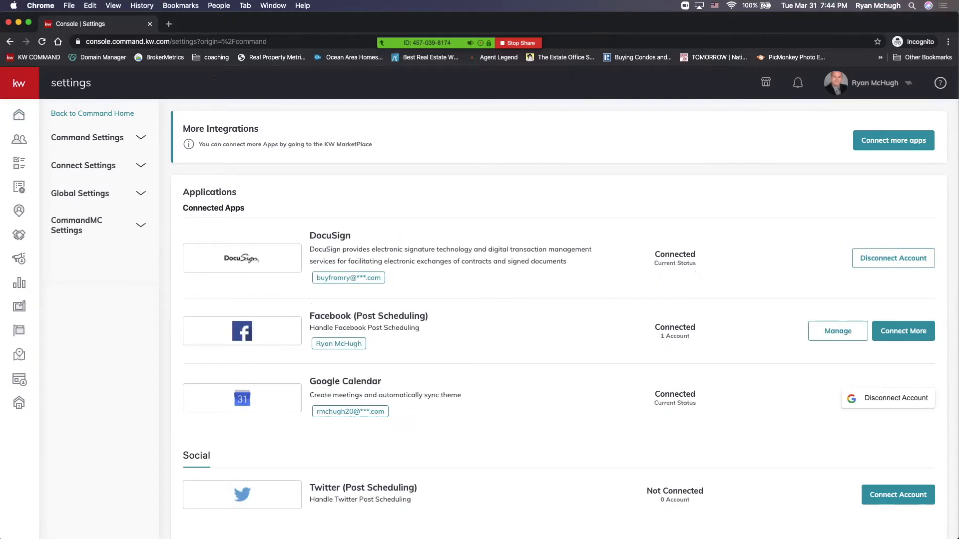
{"action": "left_click", "coordinate": [87, 137]}
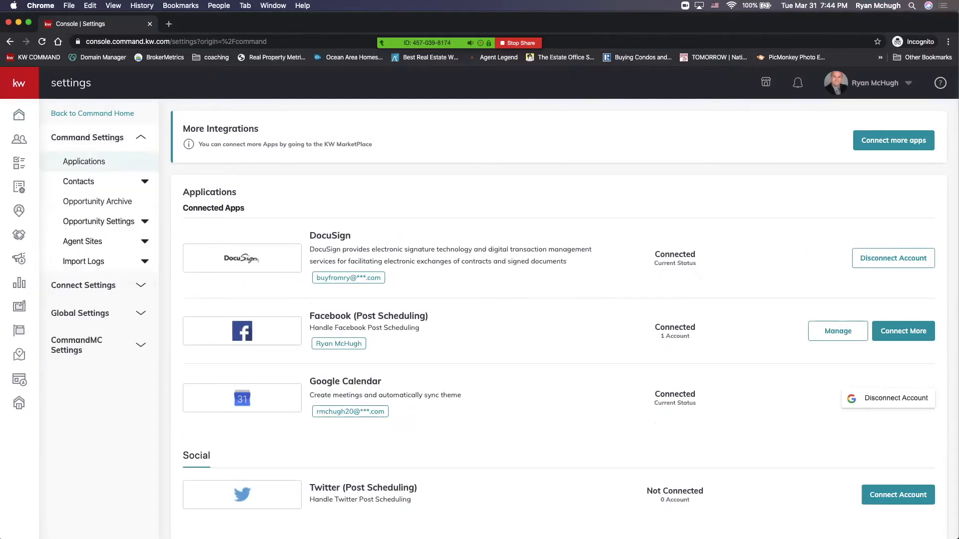
{"action": "left_click", "coordinate": [77, 180]}
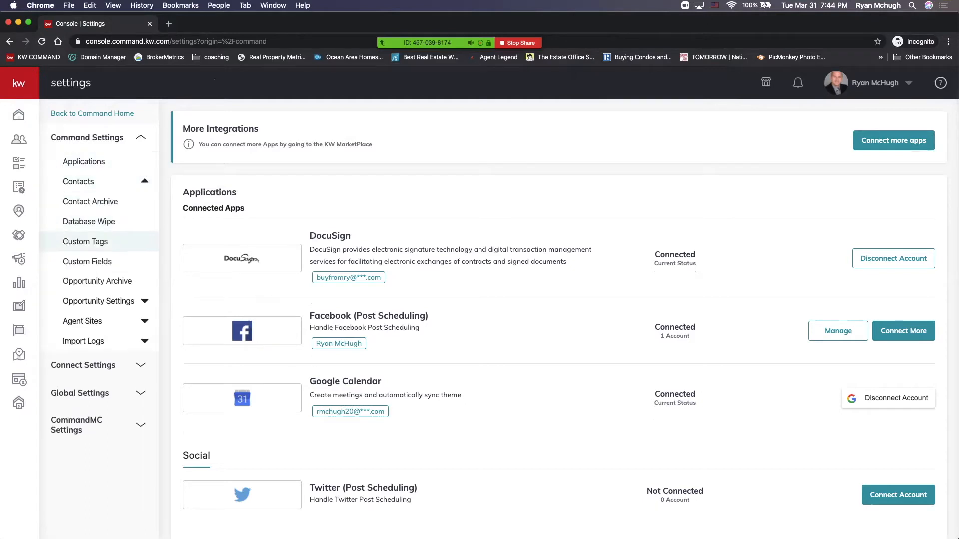
{"action": "left_click", "coordinate": [85, 240]}
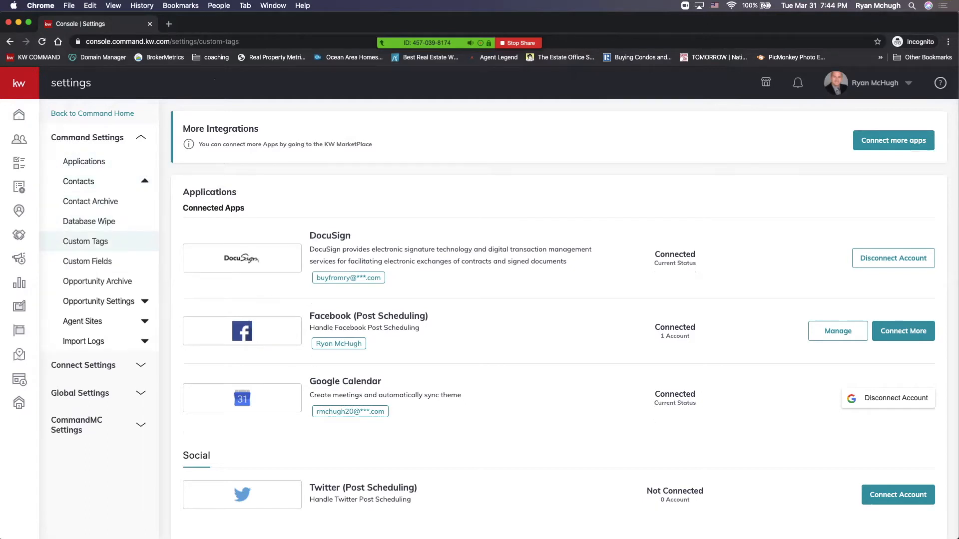
{"action": "left_click", "coordinate": [85, 240]}
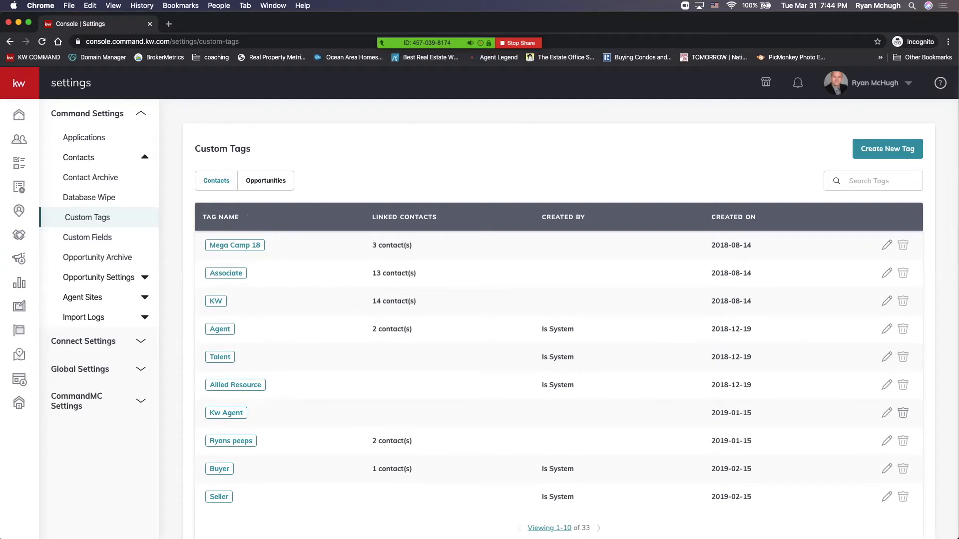
- Create a new yellow tag named 'Past Buyers' and browse to the next page of tags
{"action": "left_click", "coordinate": [887, 149]}
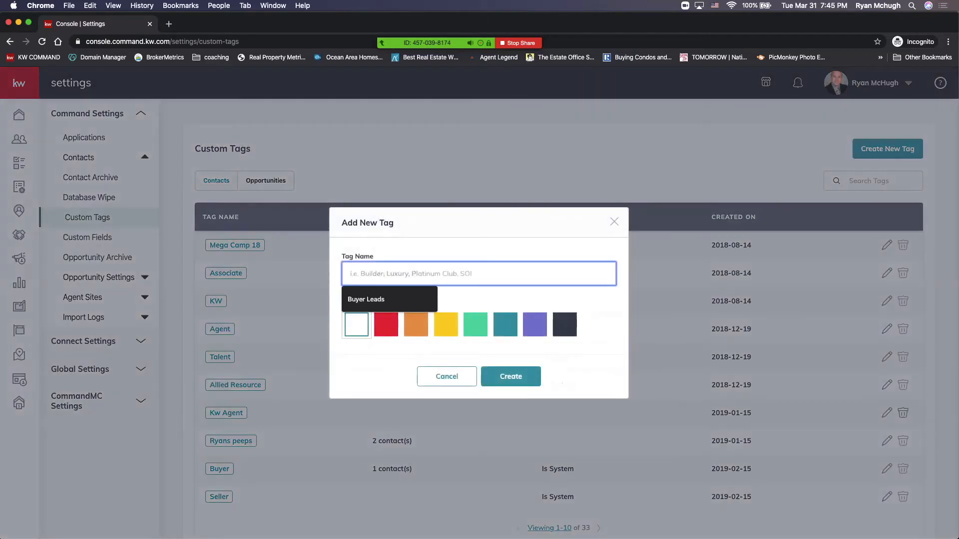
{"action": "type", "text": "past bu"}
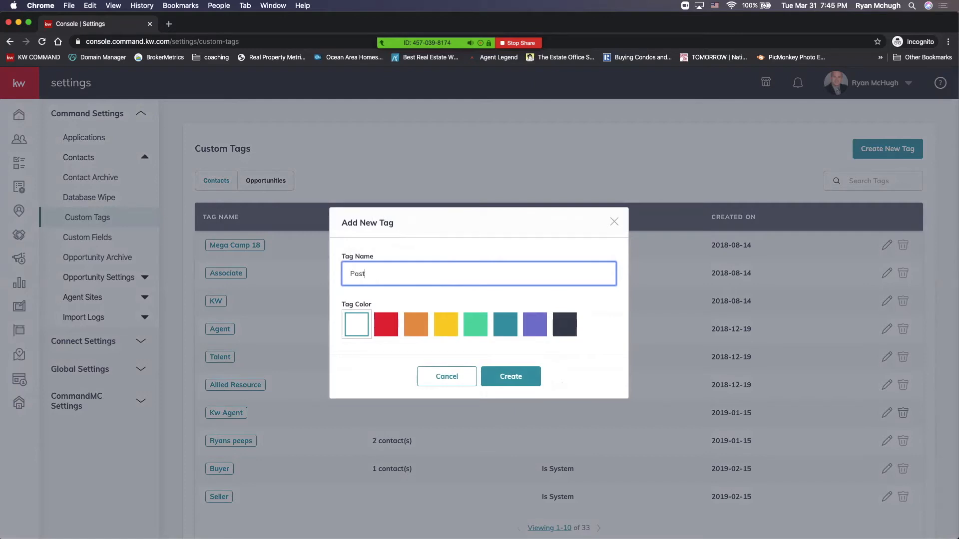
{"action": "type", "text": "Buyers"}
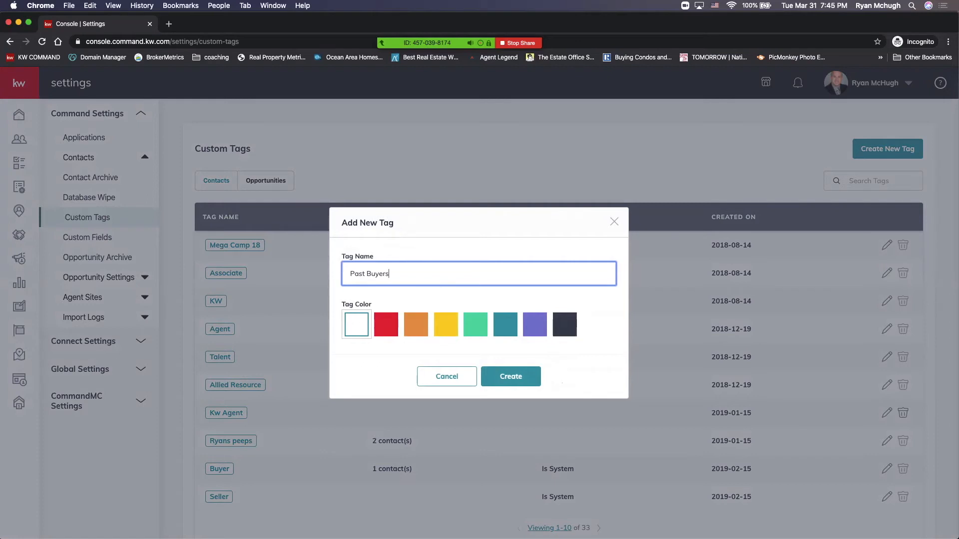
{"action": "left_click", "coordinate": [446, 325]}
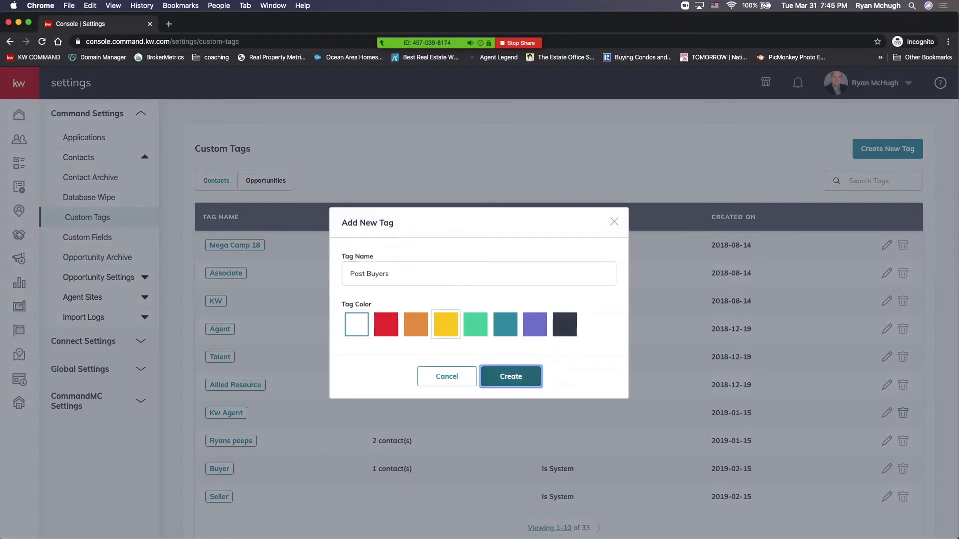
{"action": "left_click", "coordinate": [511, 376]}
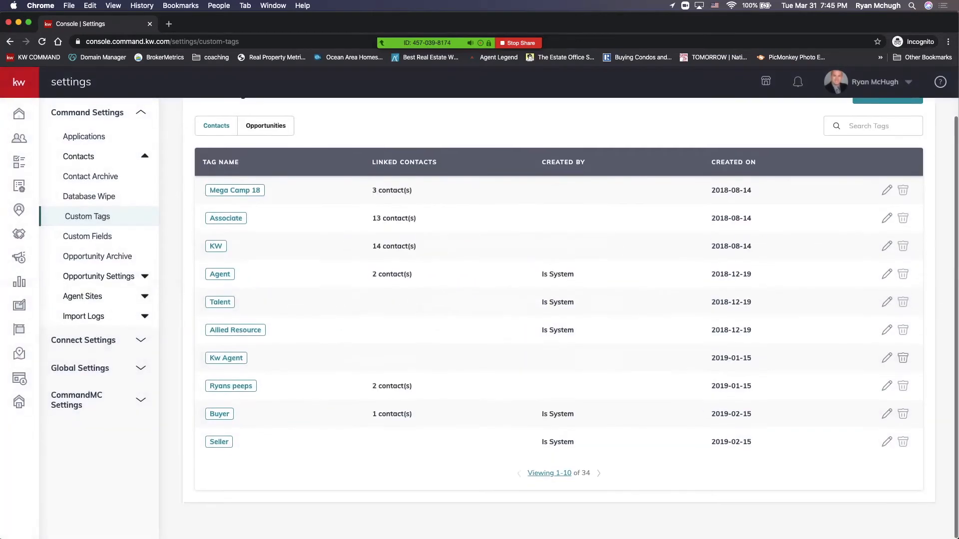
{"action": "left_click", "coordinate": [598, 474]}
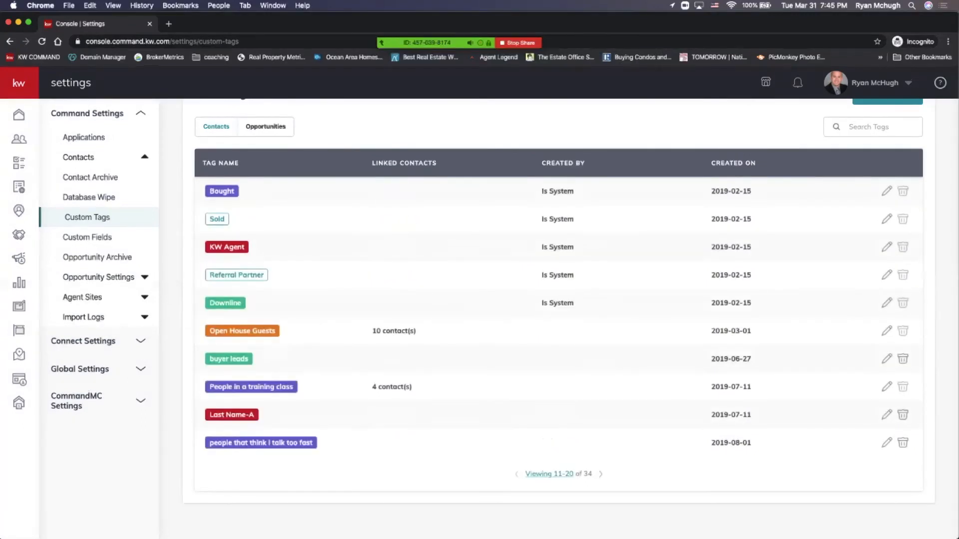